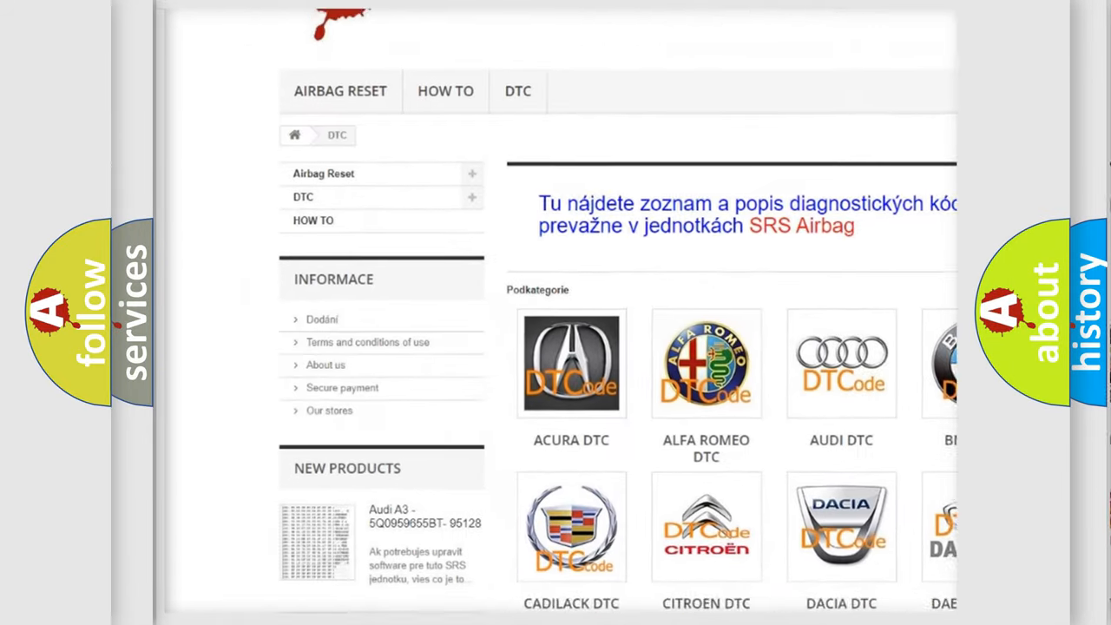
pyautogui.scroll(-3)
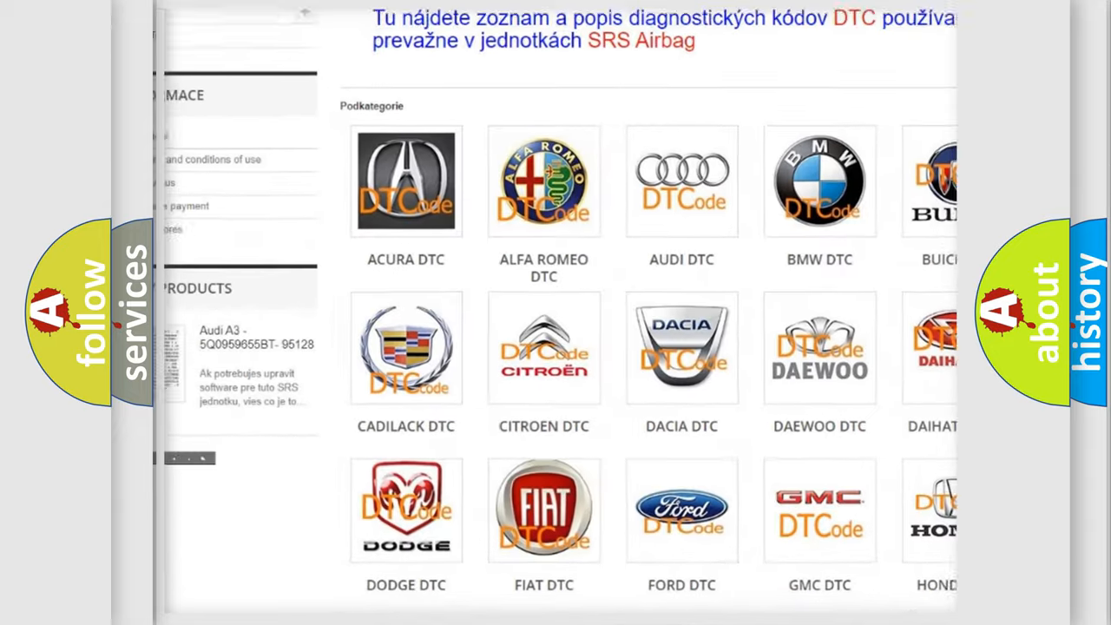
pyautogui.scroll(-3)
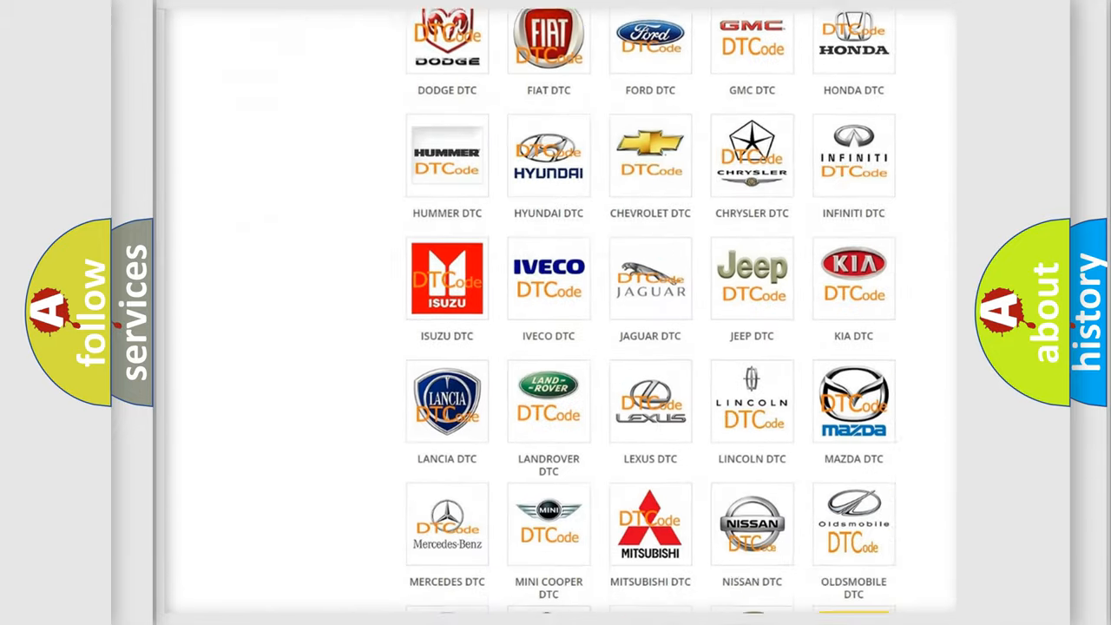
pyautogui.scroll(-3)
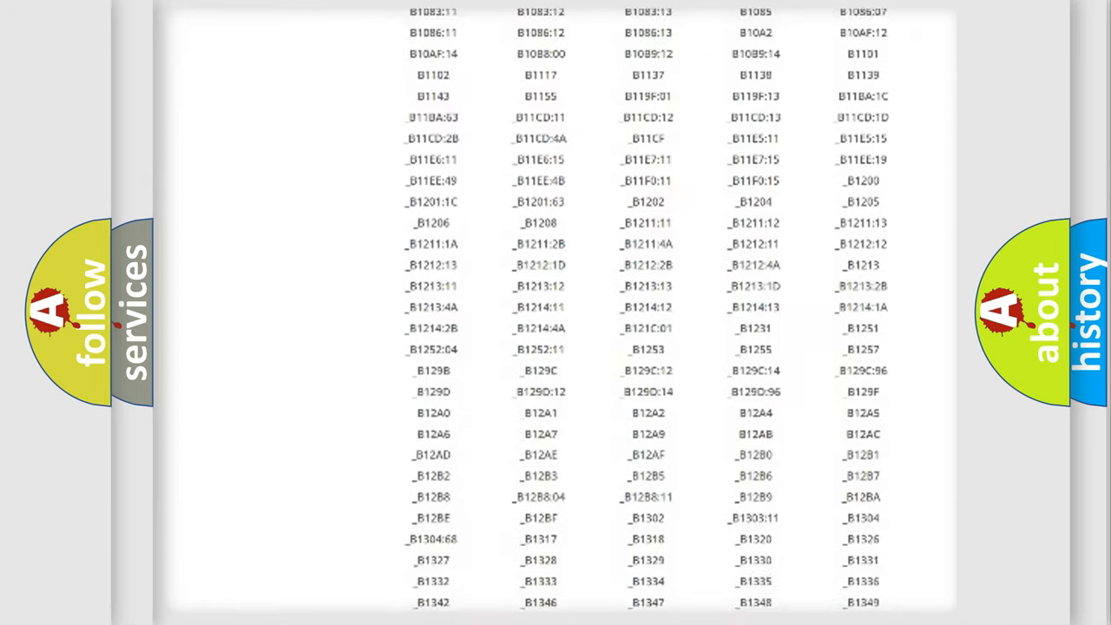
pyautogui.scroll(-3)
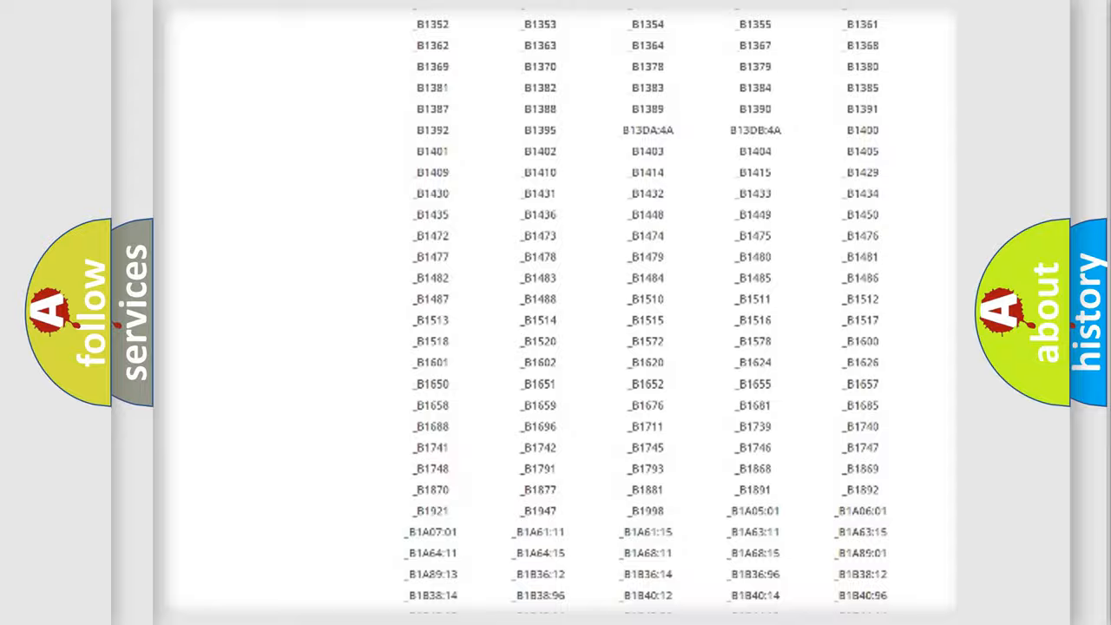
pyautogui.scroll(3)
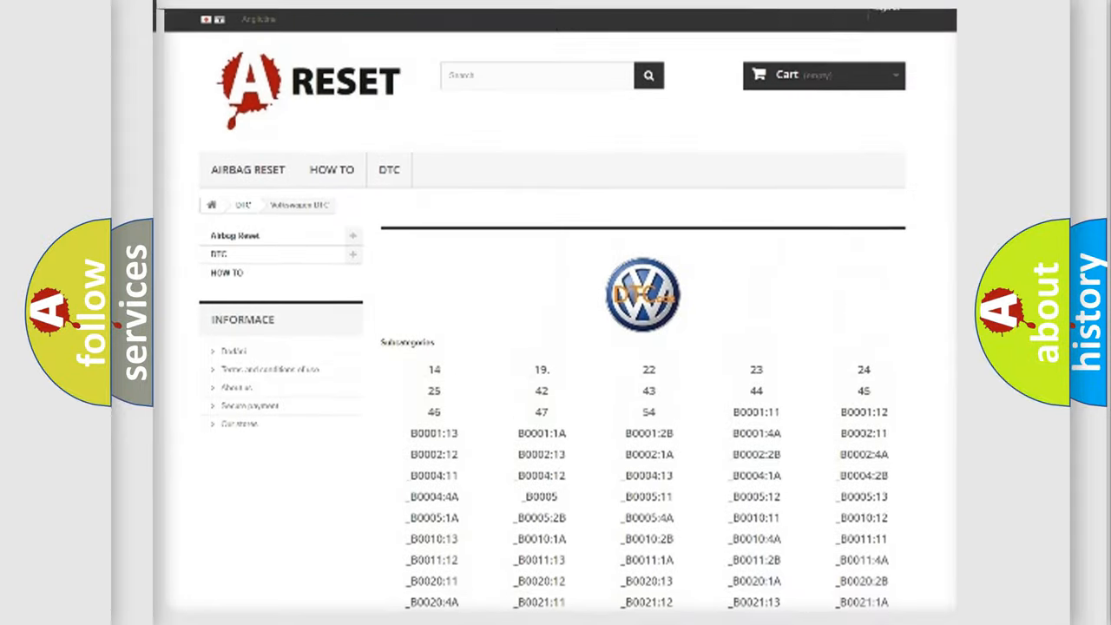